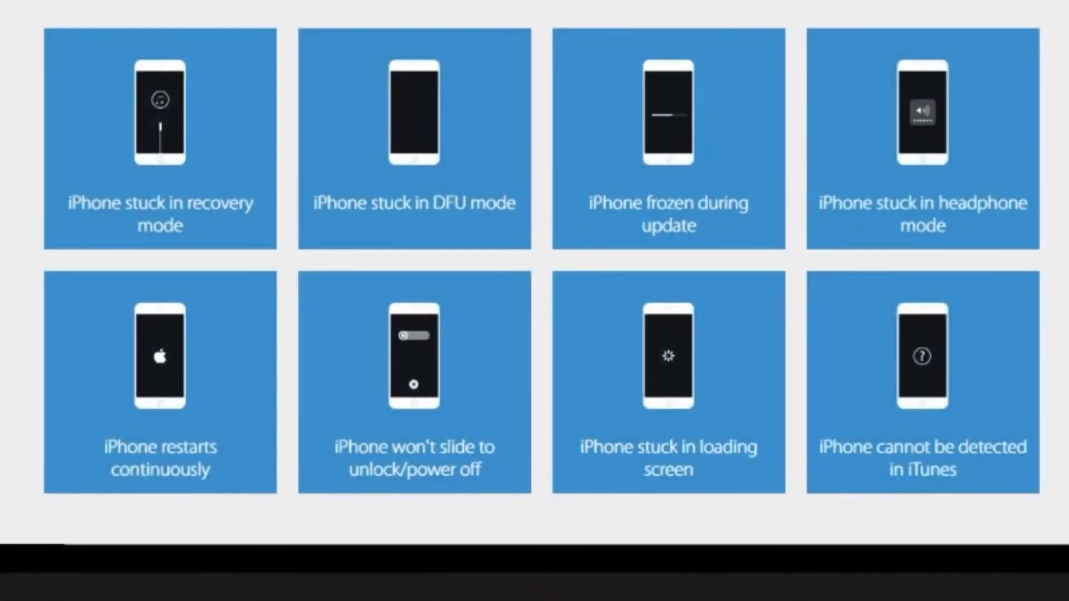
Download the Windows version of the ReiBoot installer (reiboot.exe) from the Tenorshare website
left_click(159, 136)
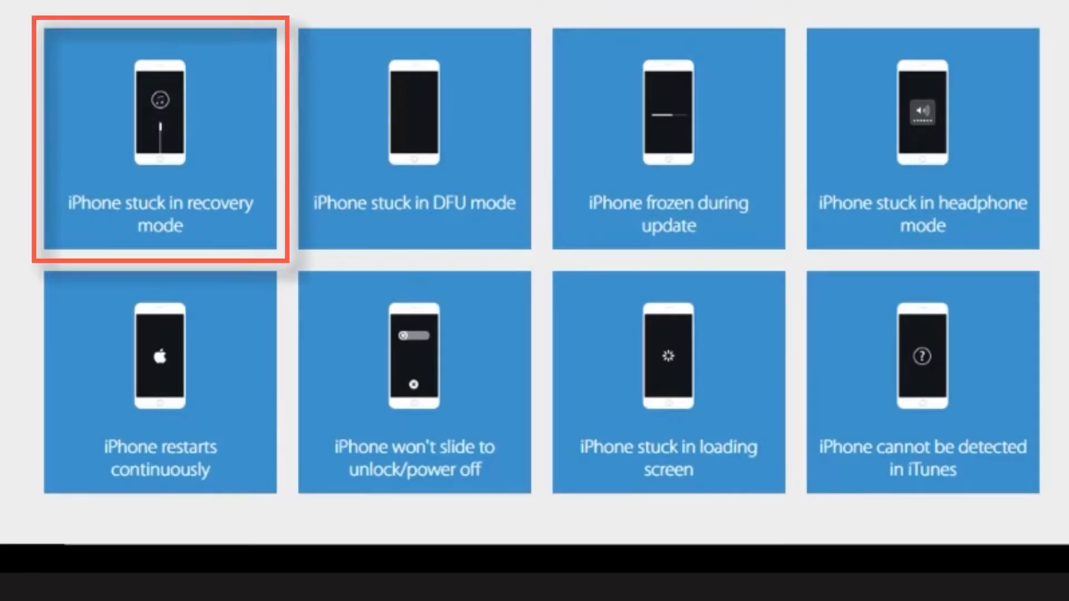
left_click(413, 140)
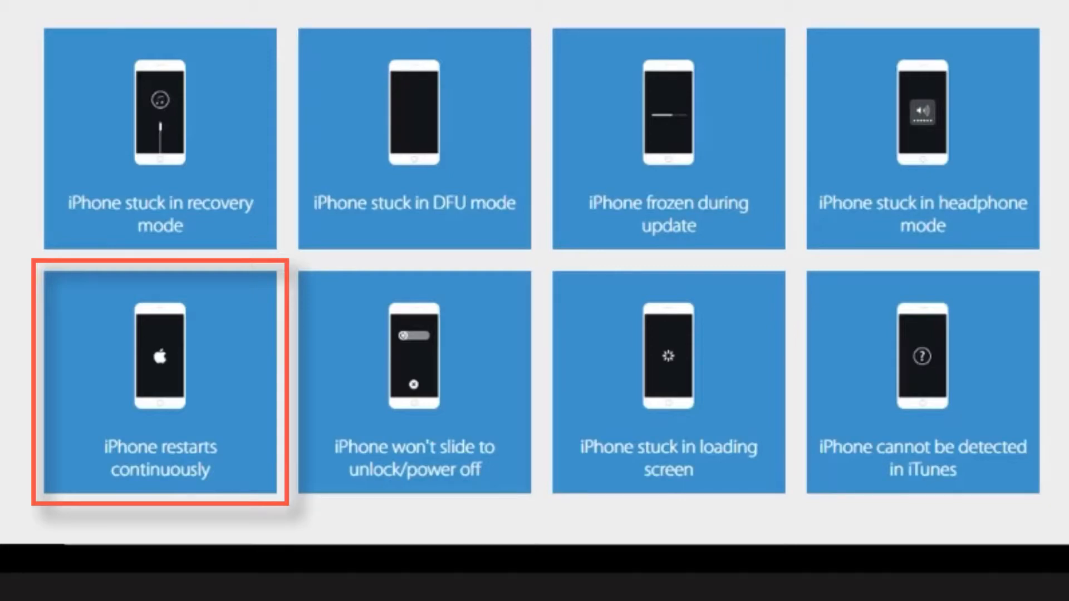
left_click(414, 382)
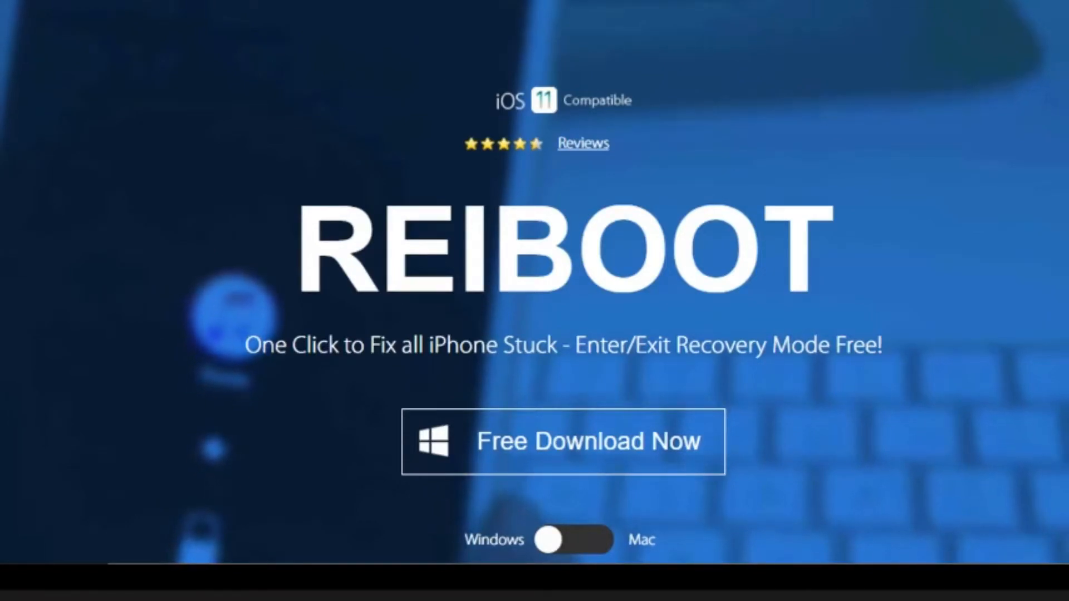
scroll("down", 3)
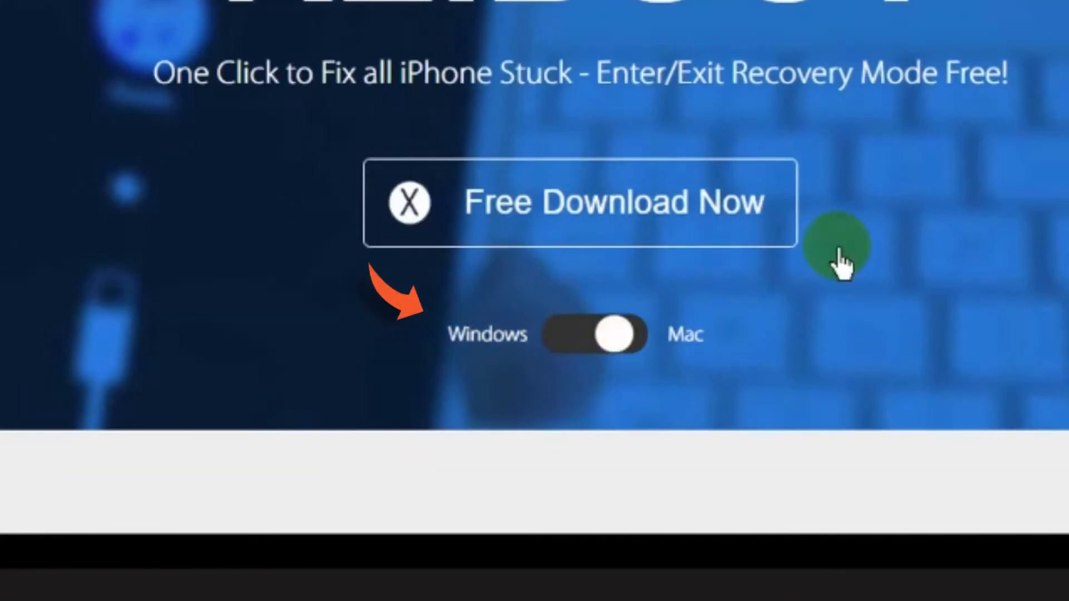
left_click(593, 335)
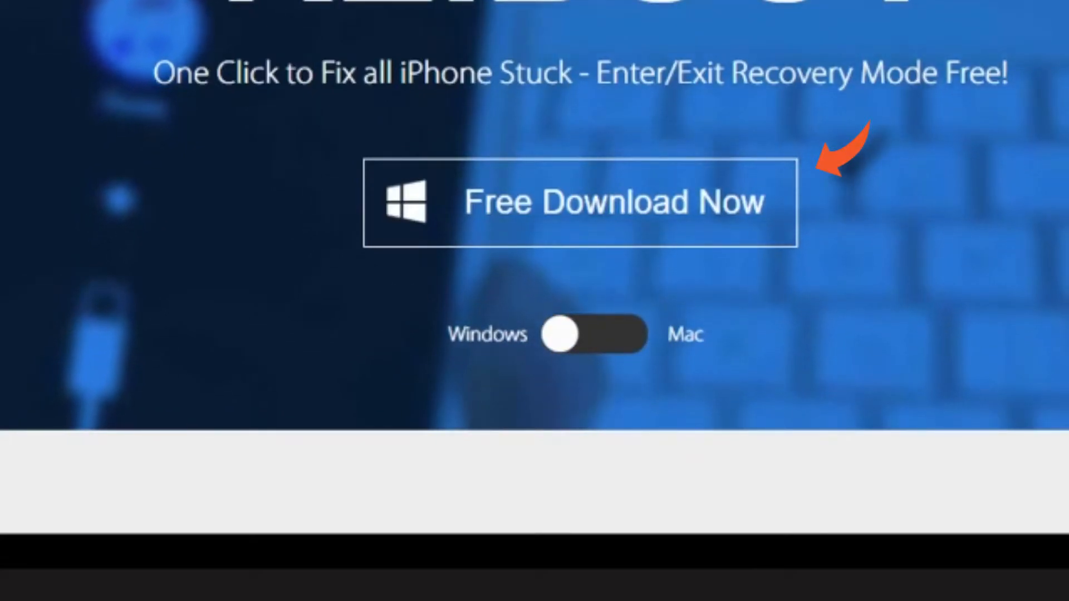
left_click(612, 202)
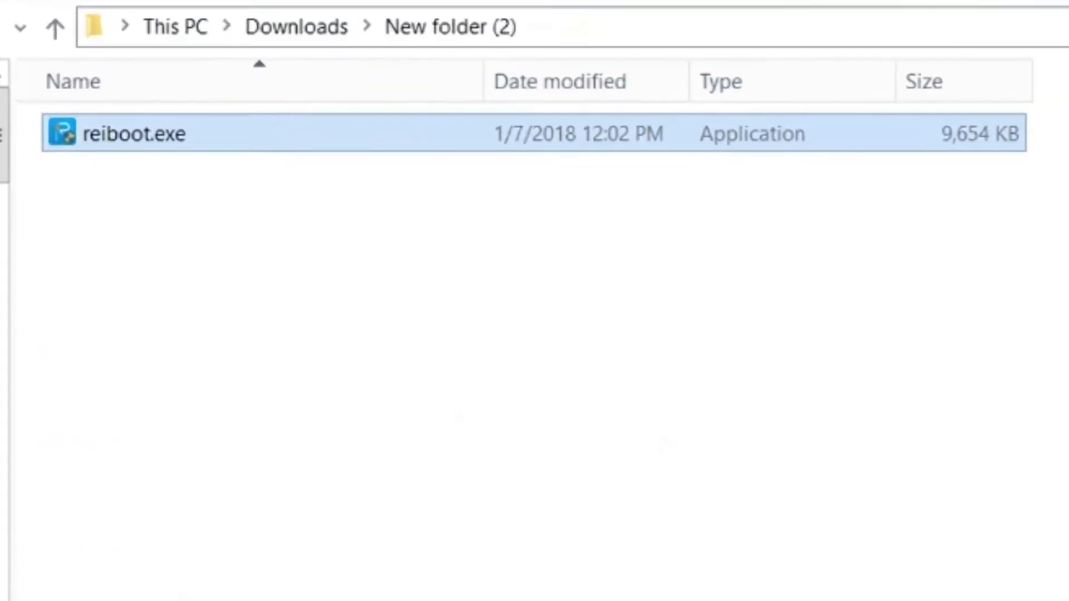
Run reiboot.exe and install ReiBoot in English to the default C:\Program Files (x86)\ReiBoot folder
double_click(134, 133)
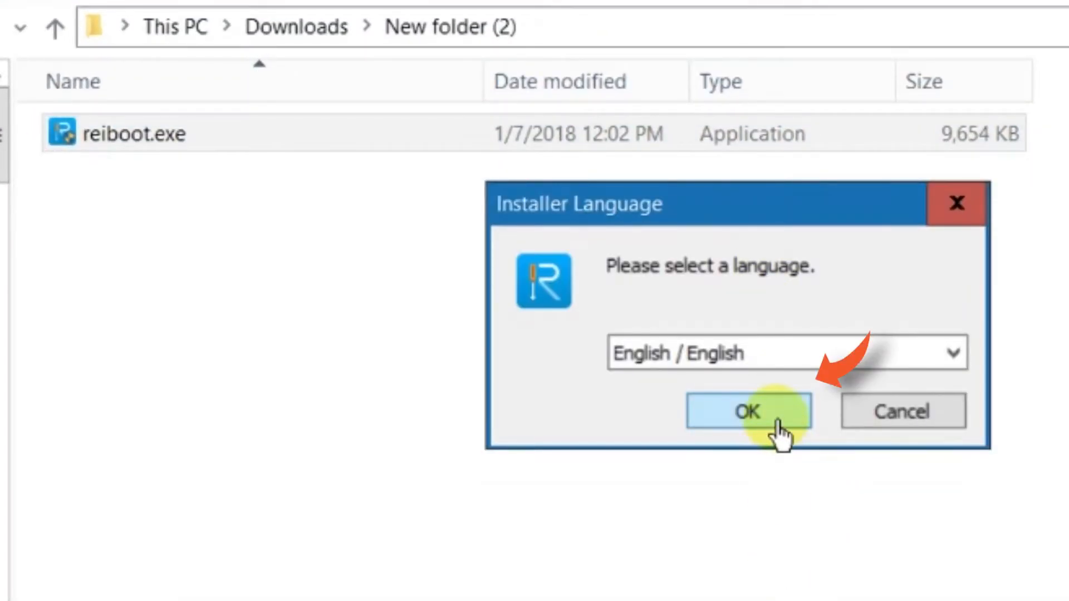
left_click(747, 410)
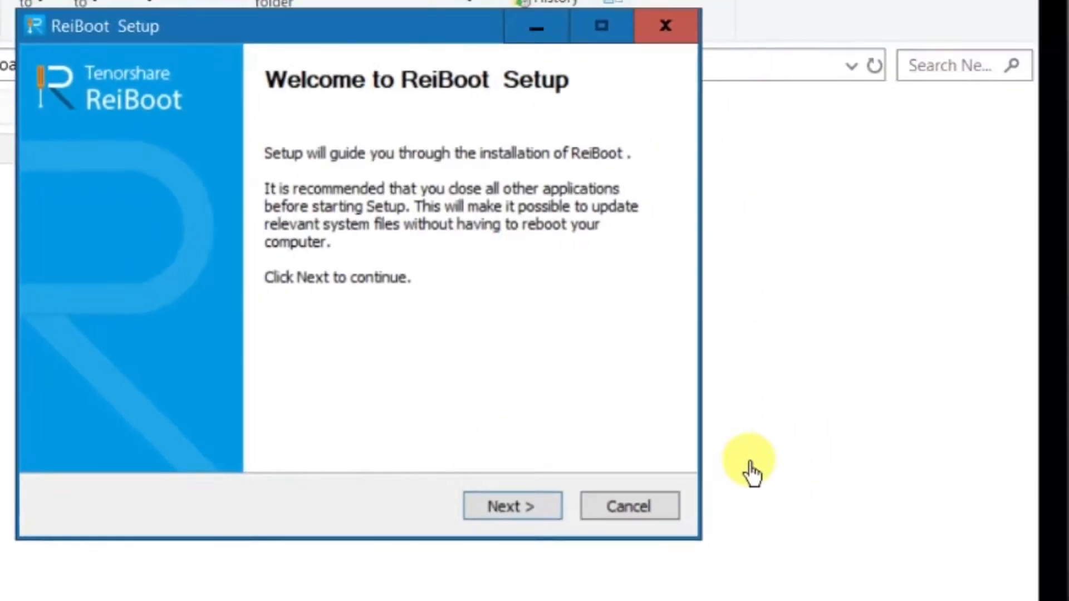
left_click(511, 506)
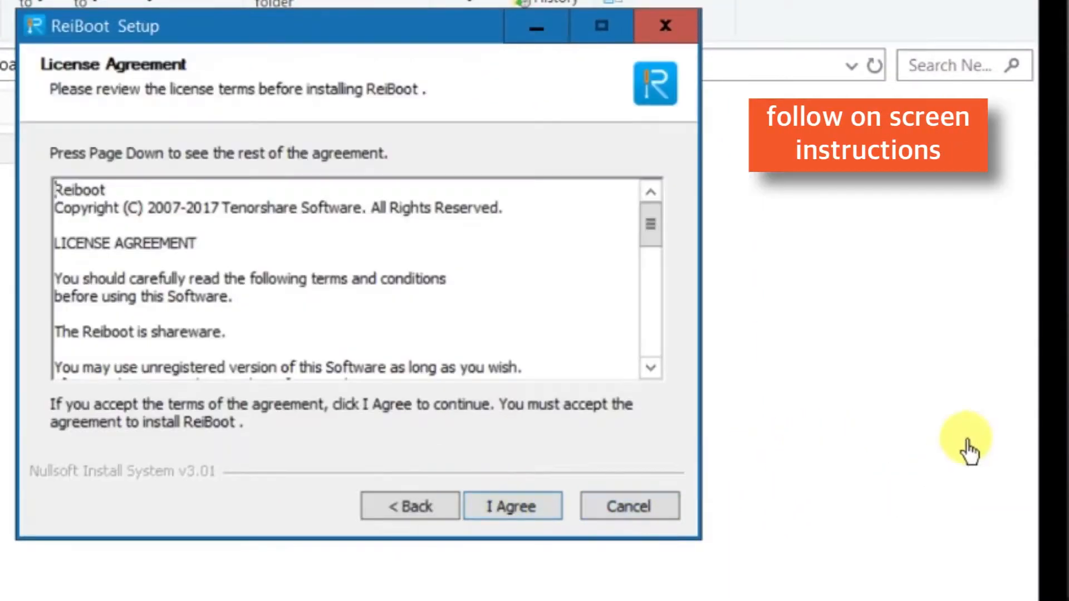
left_click(513, 506)
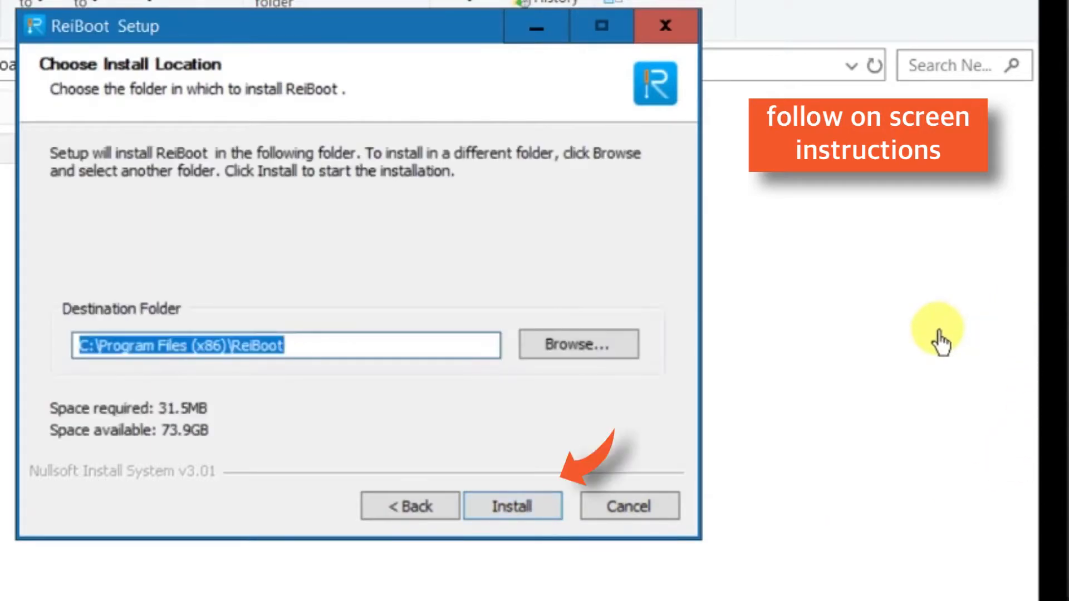
left_click(512, 506)
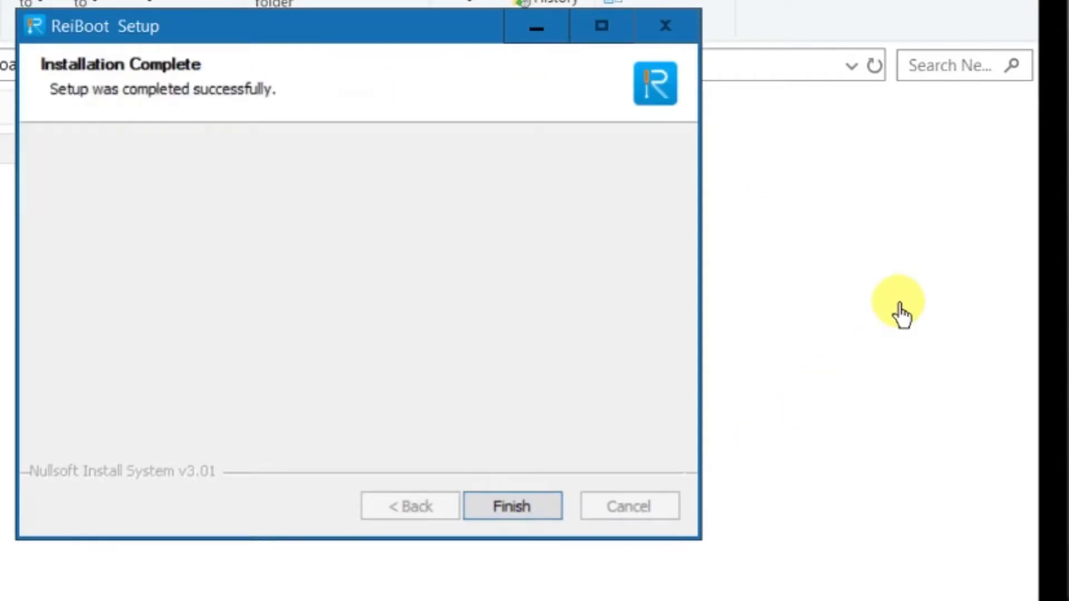
left_click(511, 506)
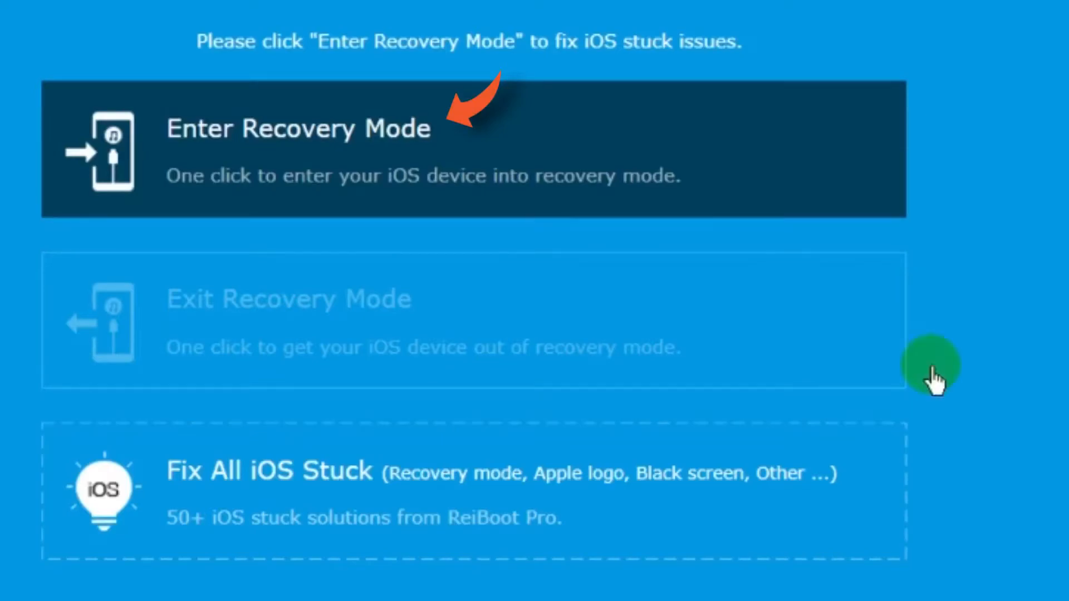
Put the connected device into recovery mode, bring it back out, and dismiss the success message
left_click(297, 128)
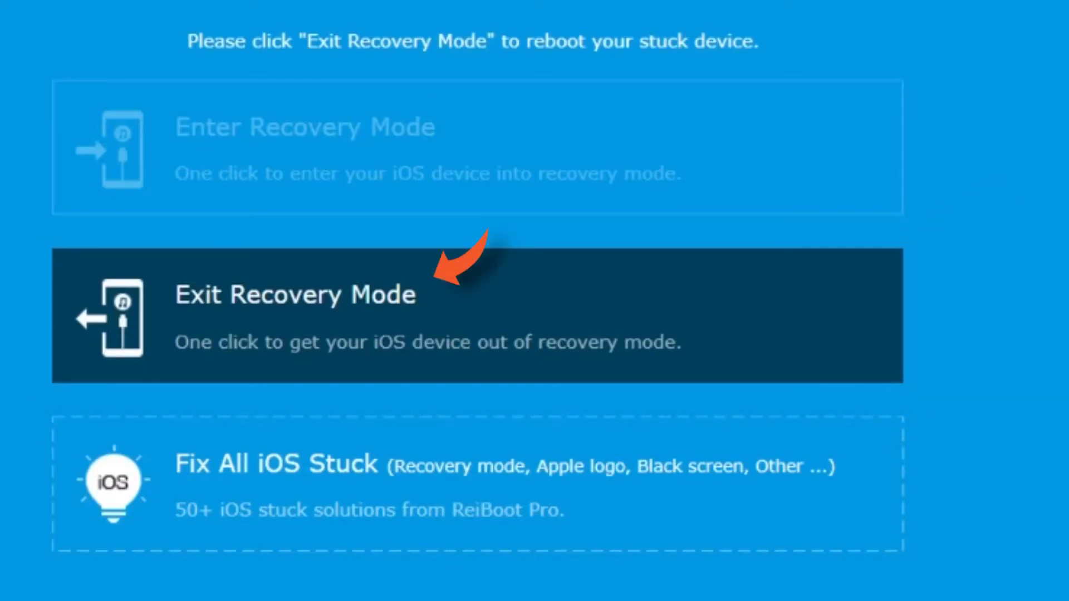
left_click(295, 294)
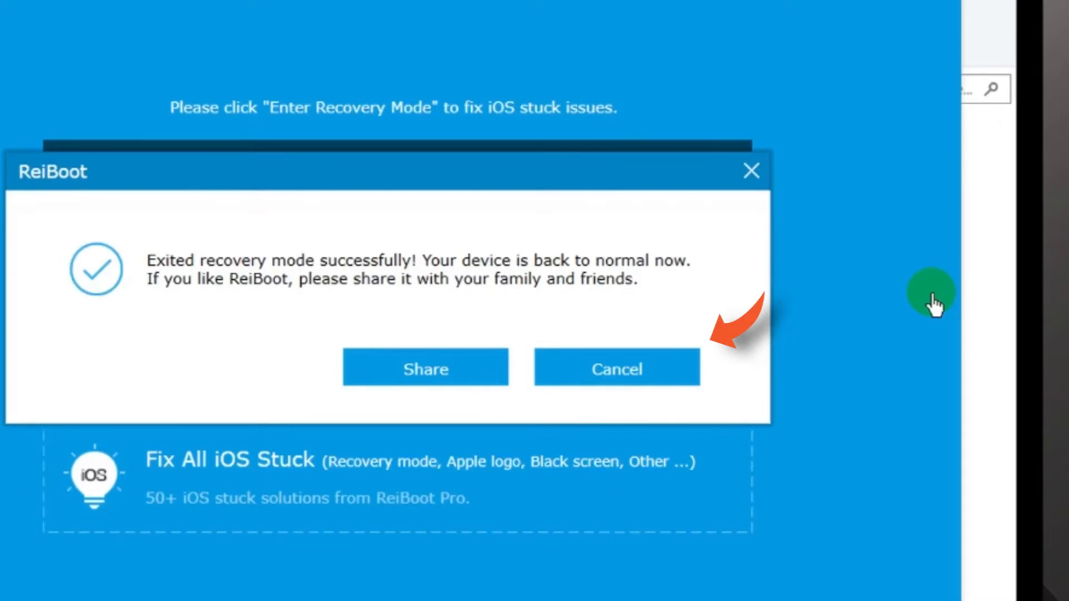
left_click(616, 368)
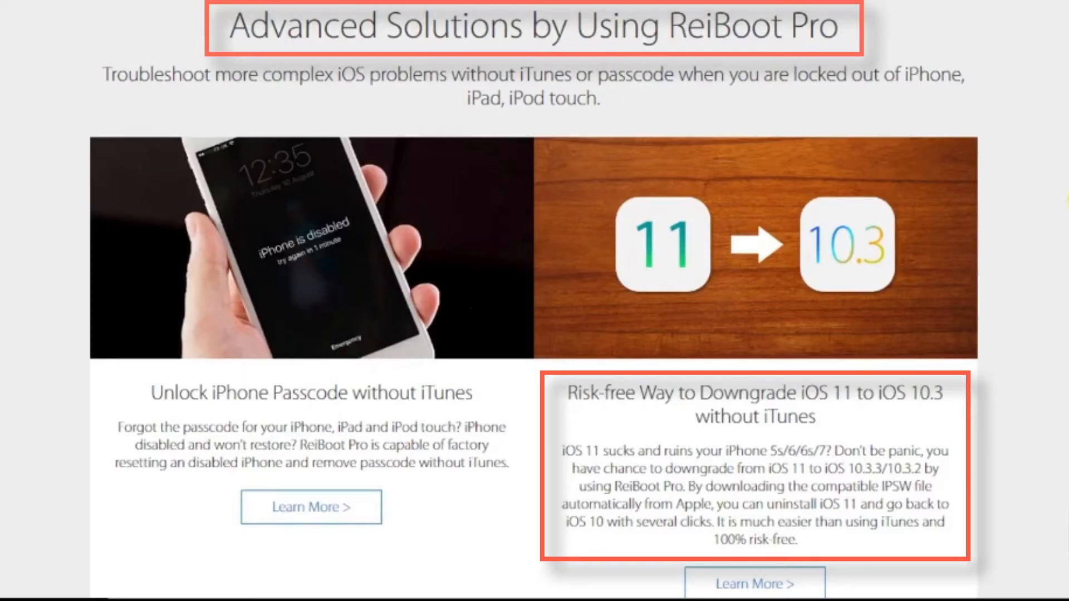
scroll("down", 3)
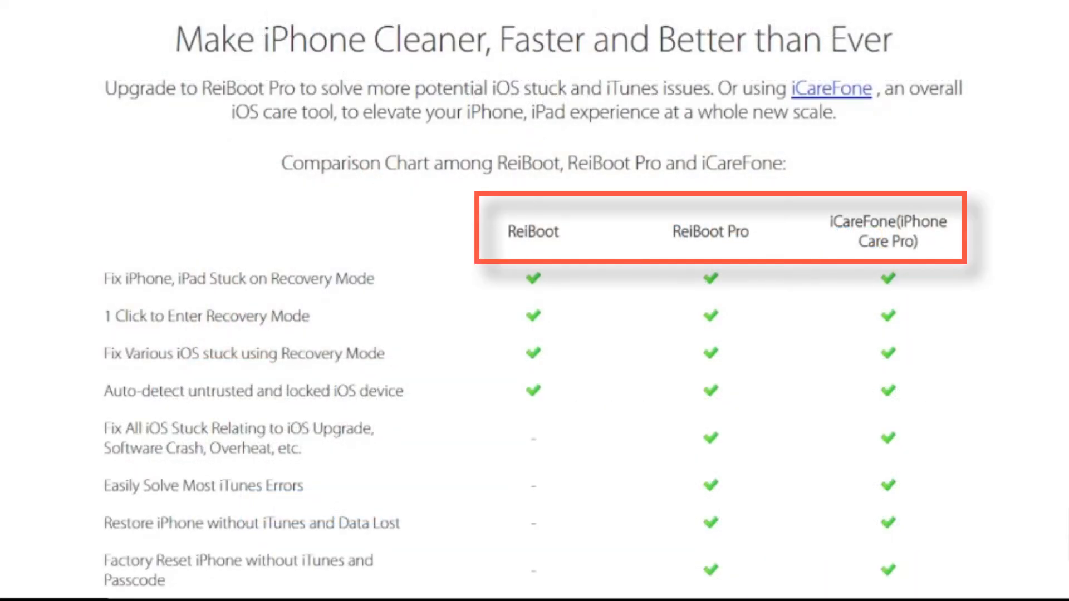
scroll("down", 3)
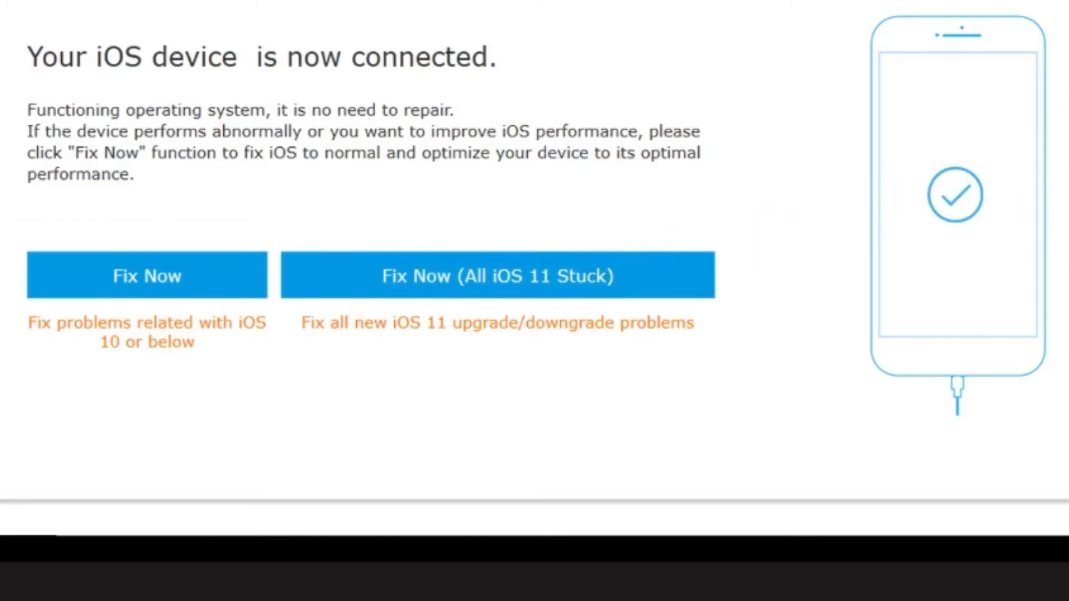
Start the operating system repair and download the iOS 11.2.1 firmware package for the iPhone SE
left_click(147, 276)
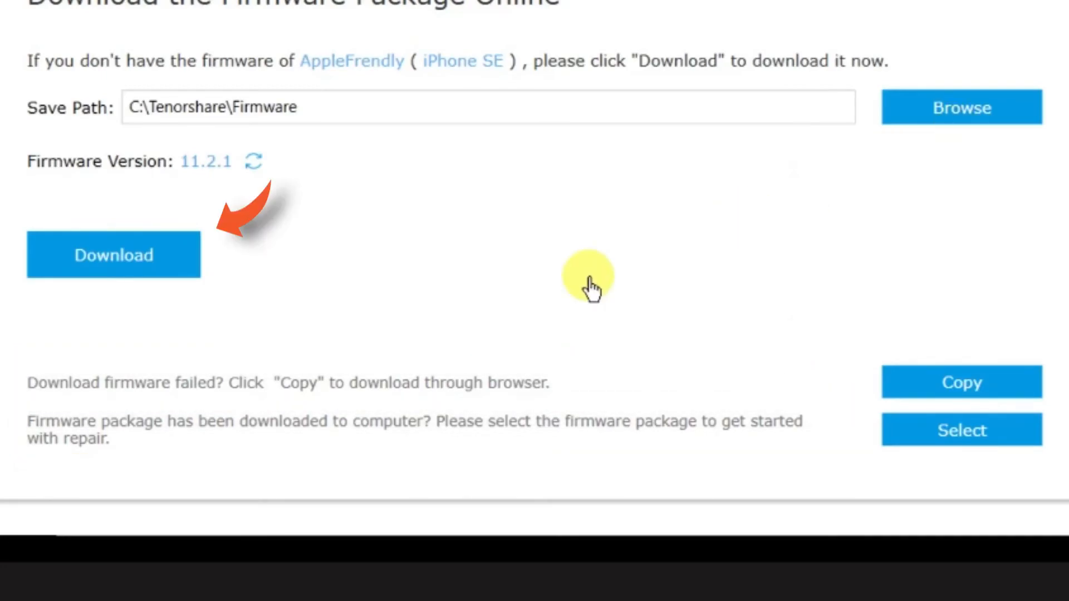
left_click(113, 254)
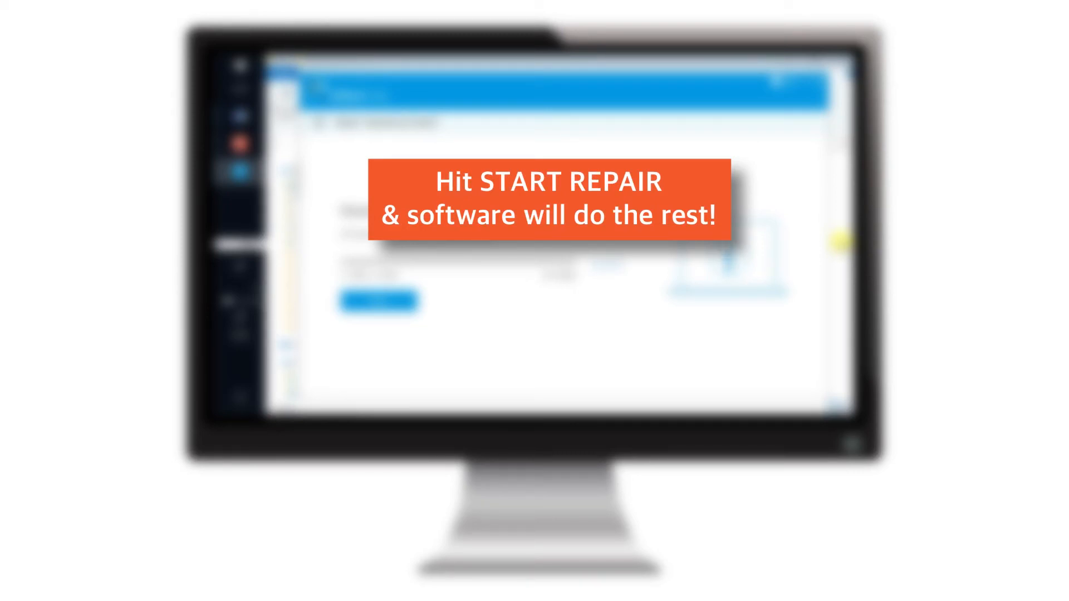
left_click(378, 301)
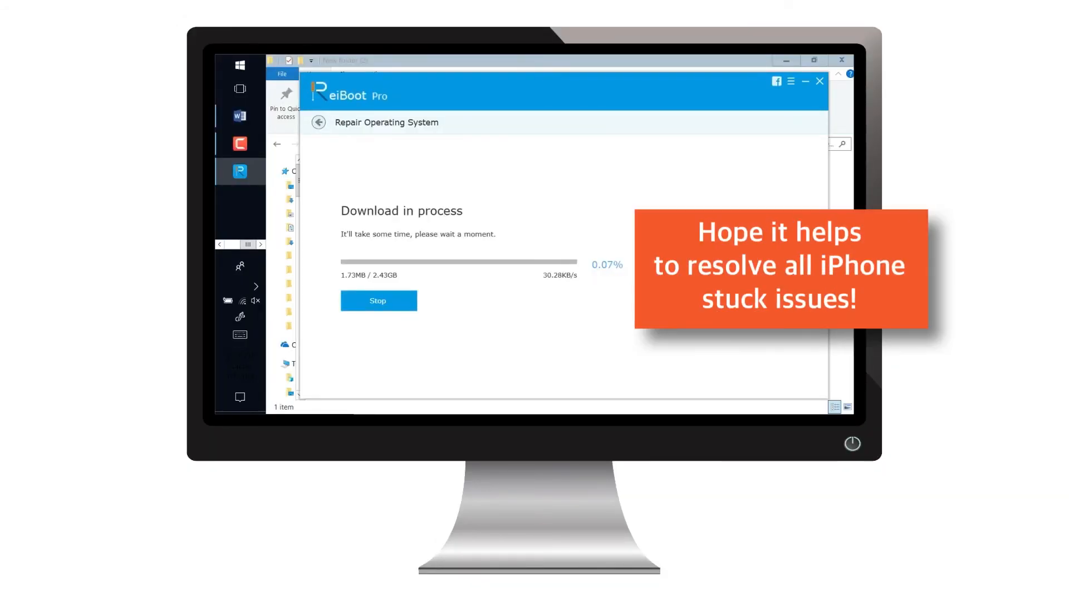